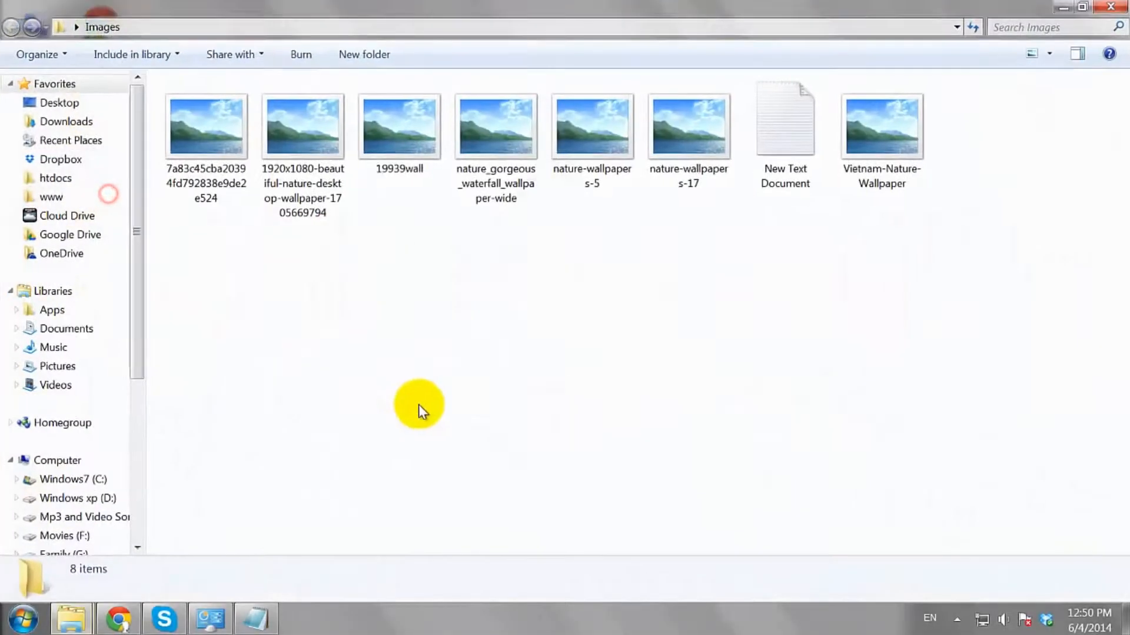
{"action": "mouse_move", "coordinate": [672, 480]}
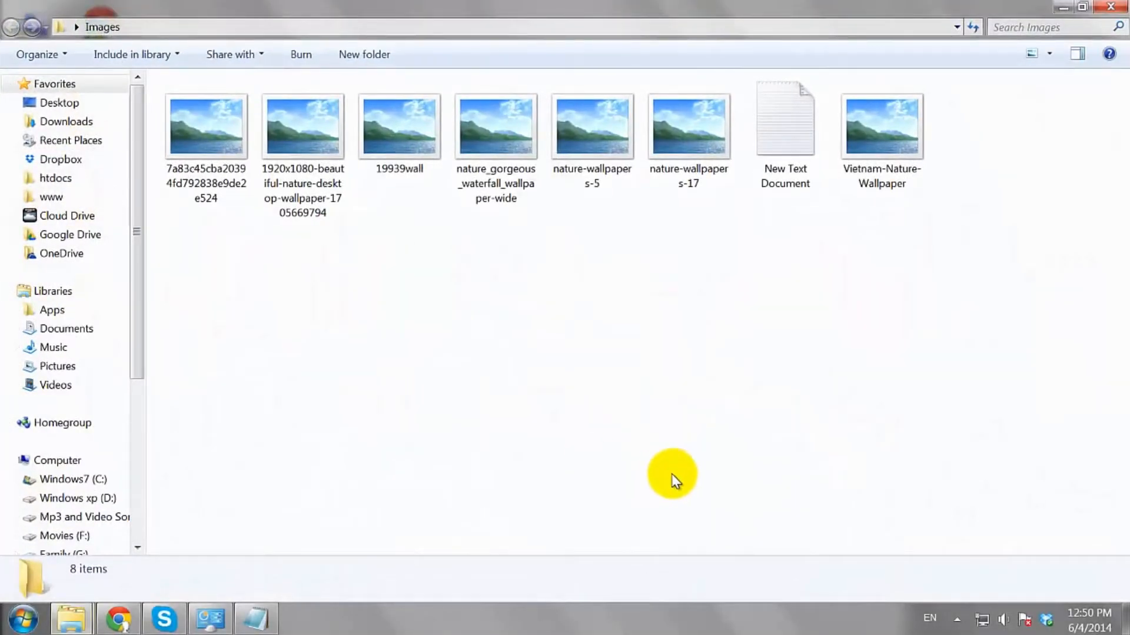
- Show the Images folder as Large Icons, then reach Folder and search options via Organize
{"action": "left_click", "coordinate": [1031, 53]}
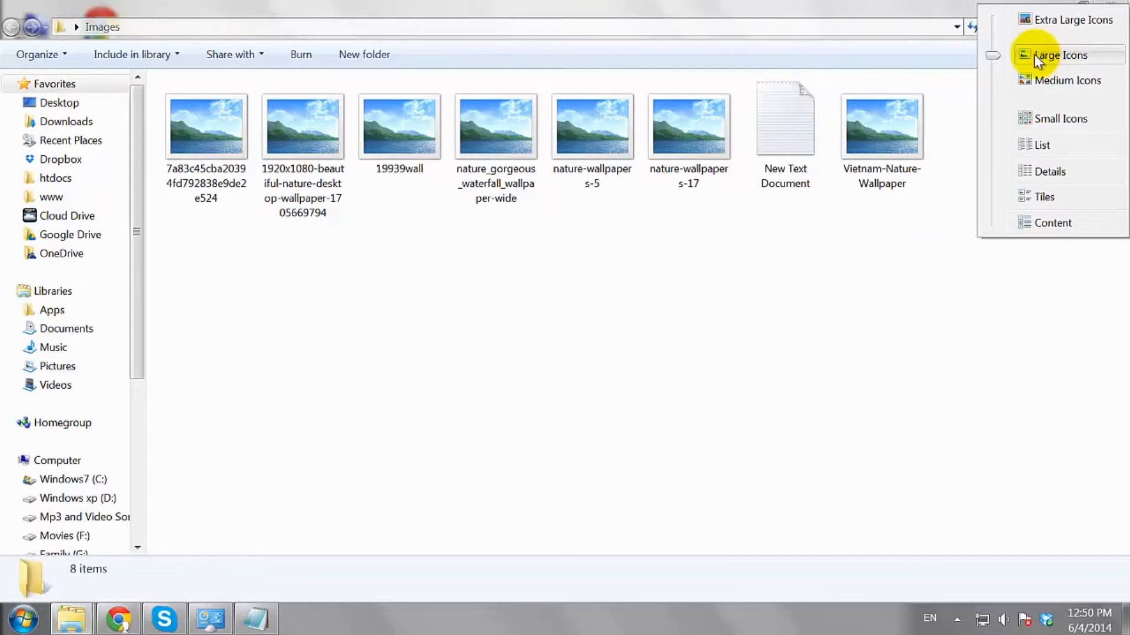
{"action": "left_click", "coordinate": [1061, 56]}
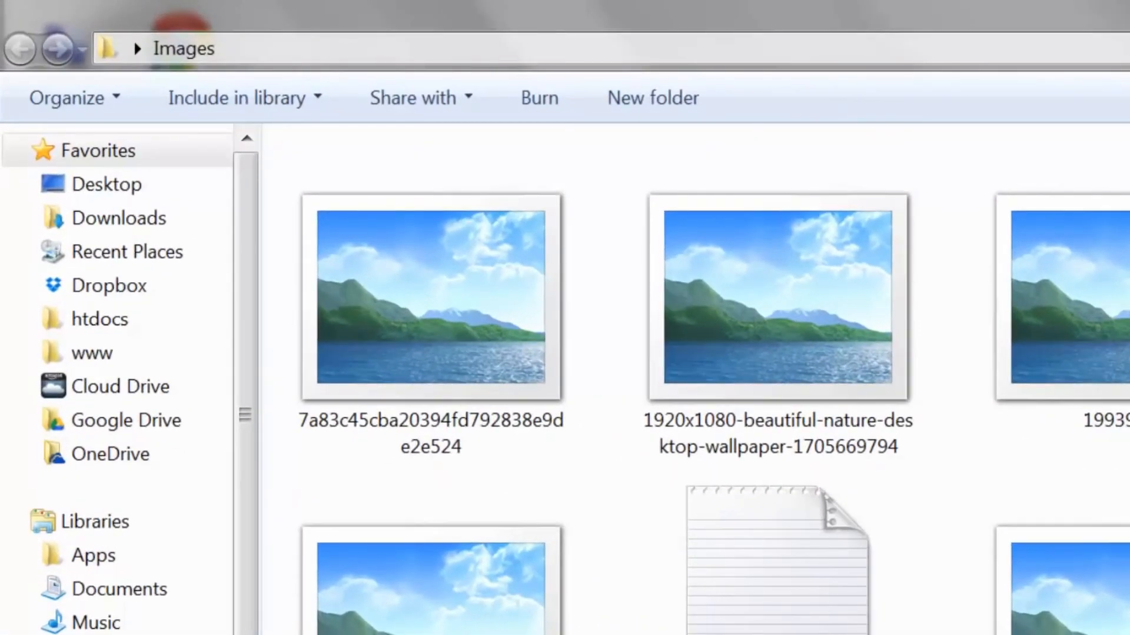
{"action": "left_click", "coordinate": [71, 96]}
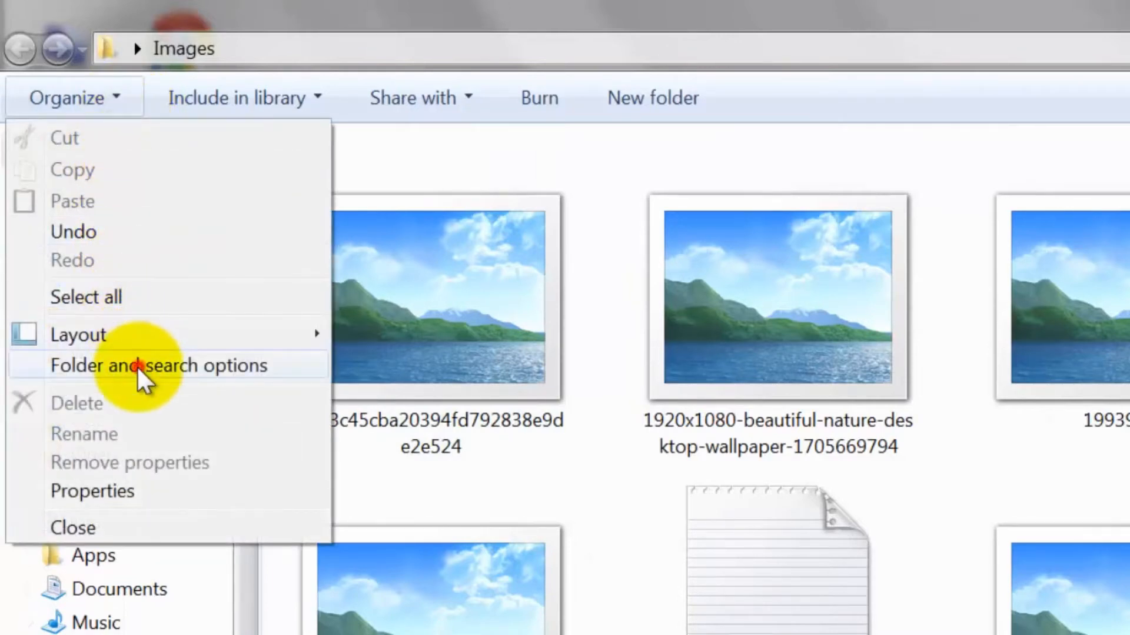
{"action": "left_click", "coordinate": [156, 365]}
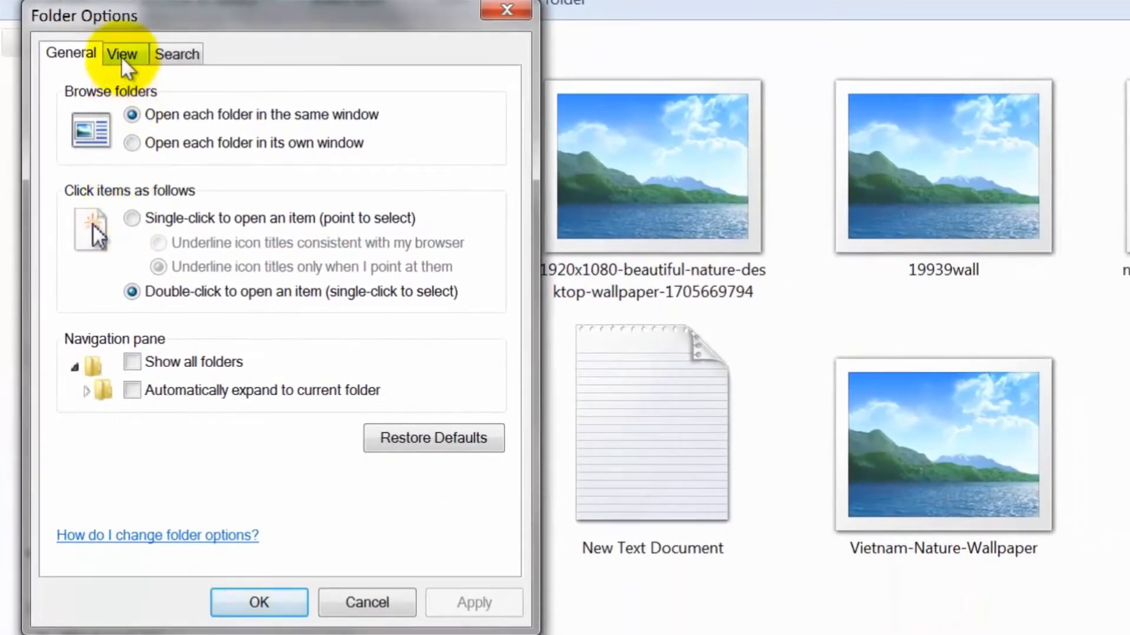
- Uncheck 'Always show icons, never thumbnails' under View, apply it and confirm with OK
{"action": "left_click", "coordinate": [122, 55]}
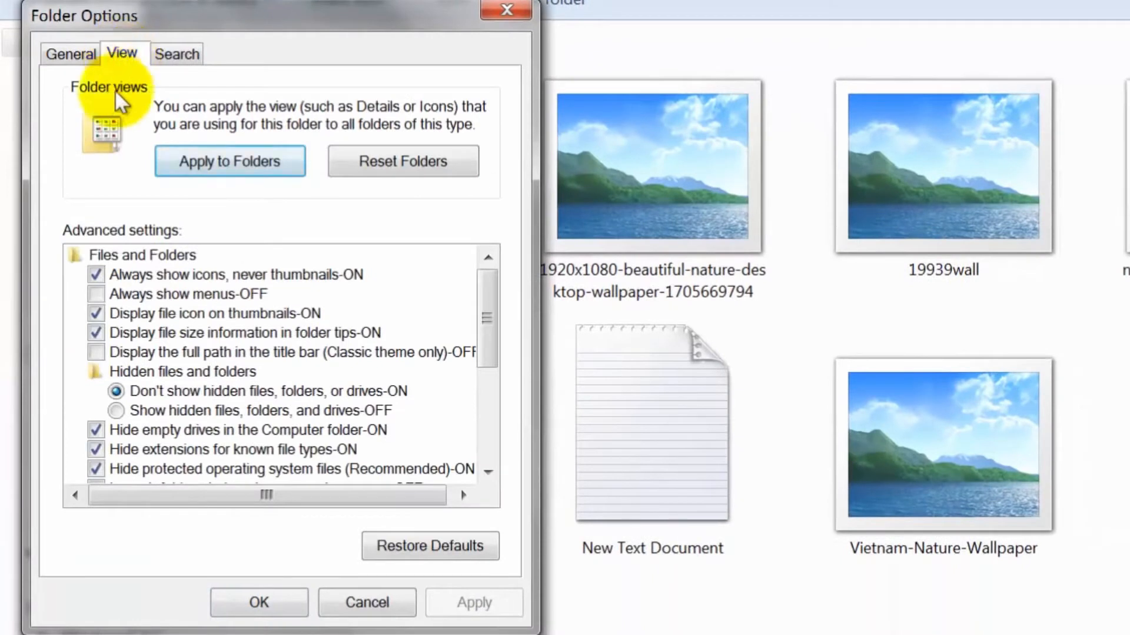
{"action": "left_click", "coordinate": [96, 274]}
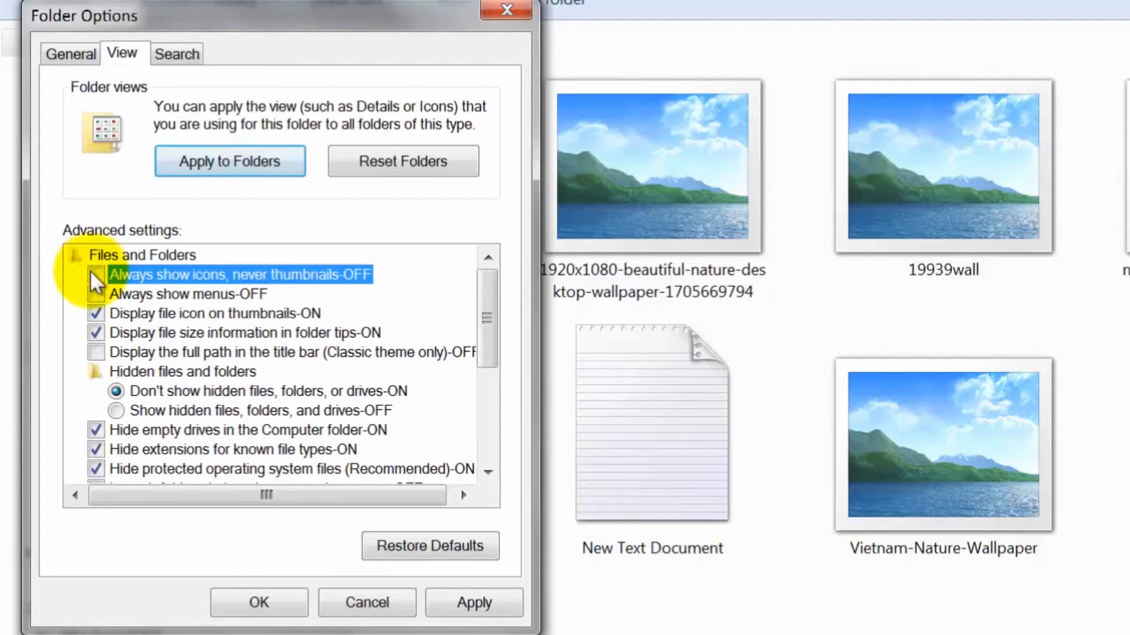
{"action": "left_click", "coordinate": [475, 602]}
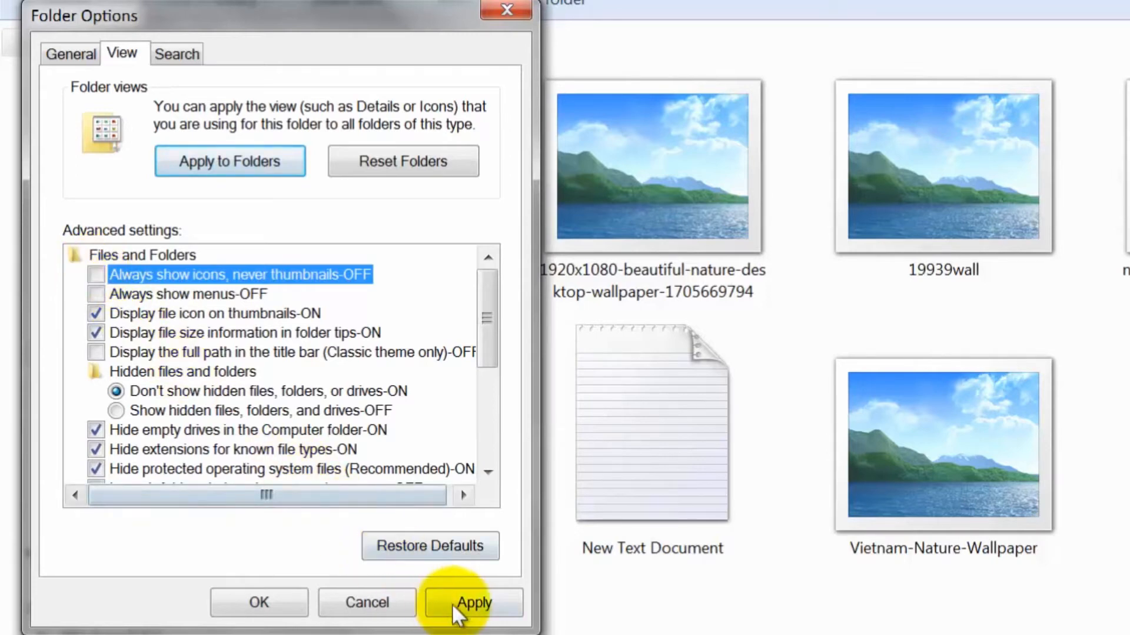
{"action": "left_click", "coordinate": [473, 603]}
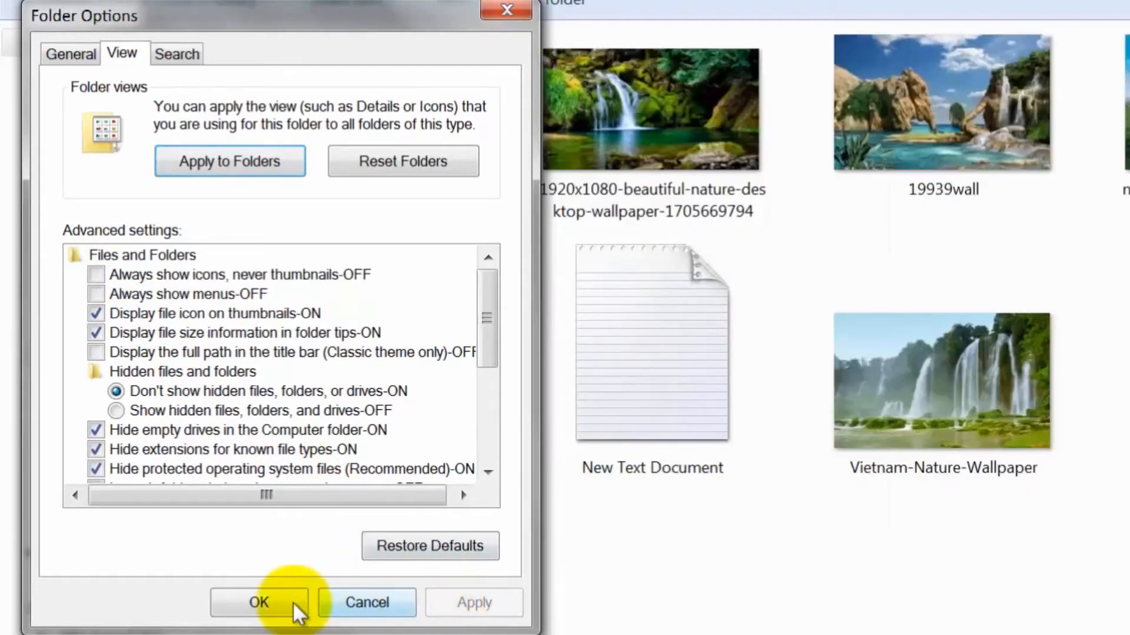
{"action": "left_click", "coordinate": [259, 619]}
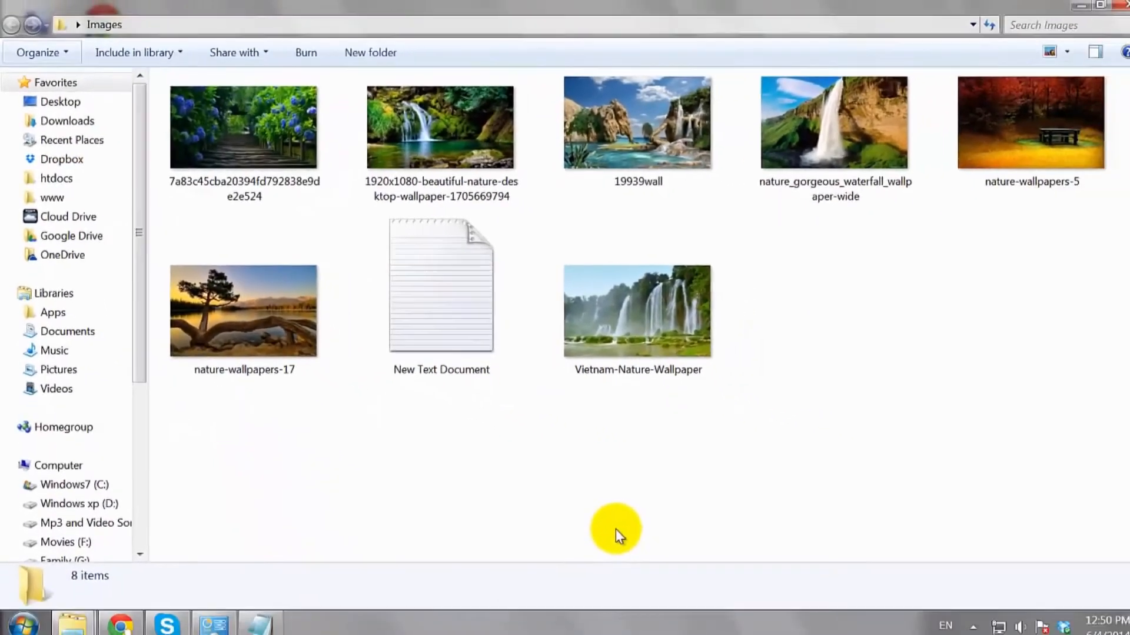